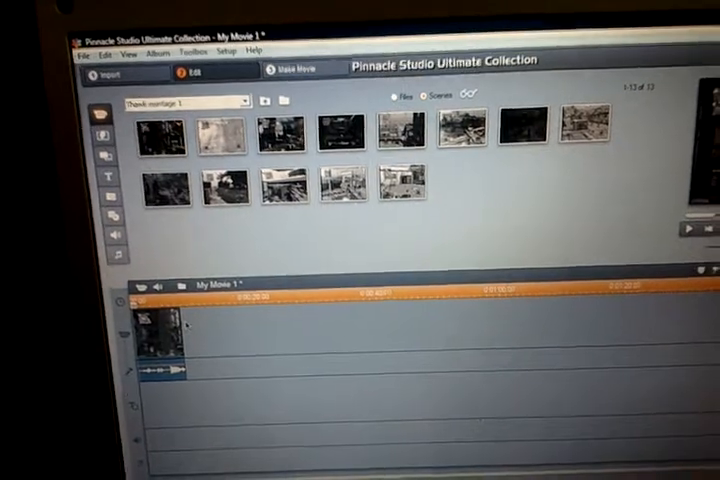
Bring up the context menu of the scene clip on the movie timeline
right_click(160, 330)
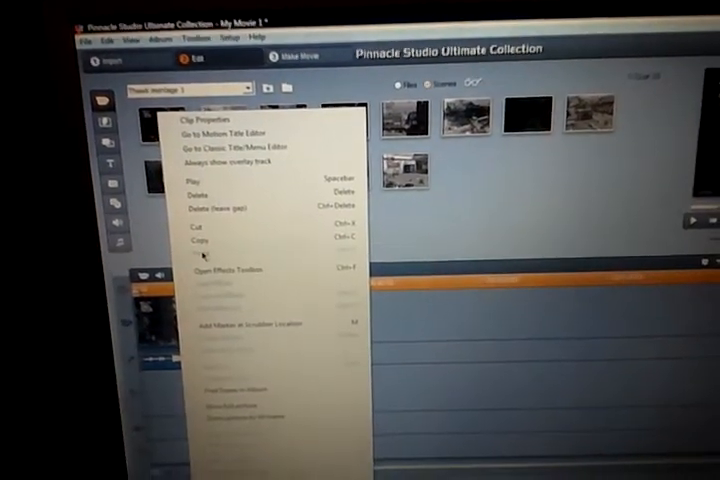